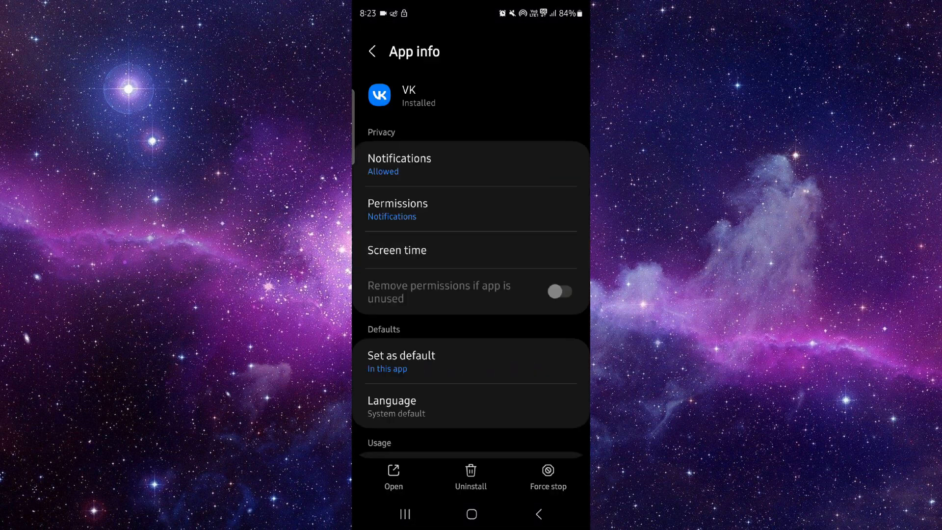
# Step: Clear the VK app's cache from its Storage page, reducing cache to 0 B and total to 373 MB
pyautogui.scroll(-3)
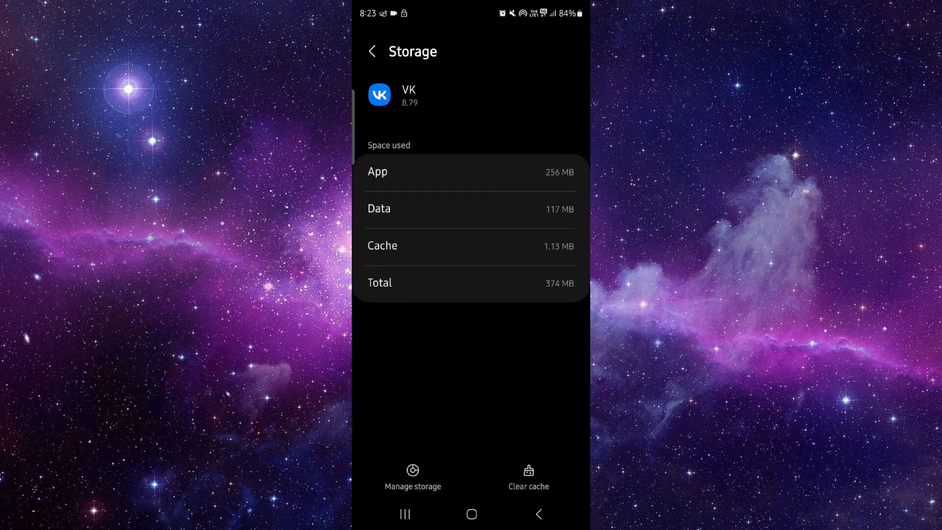
pyautogui.click(528, 476)
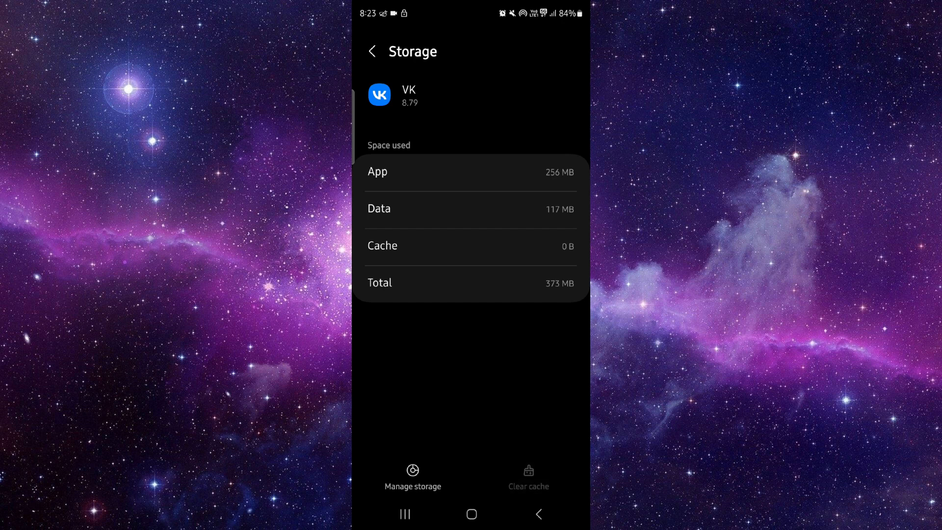